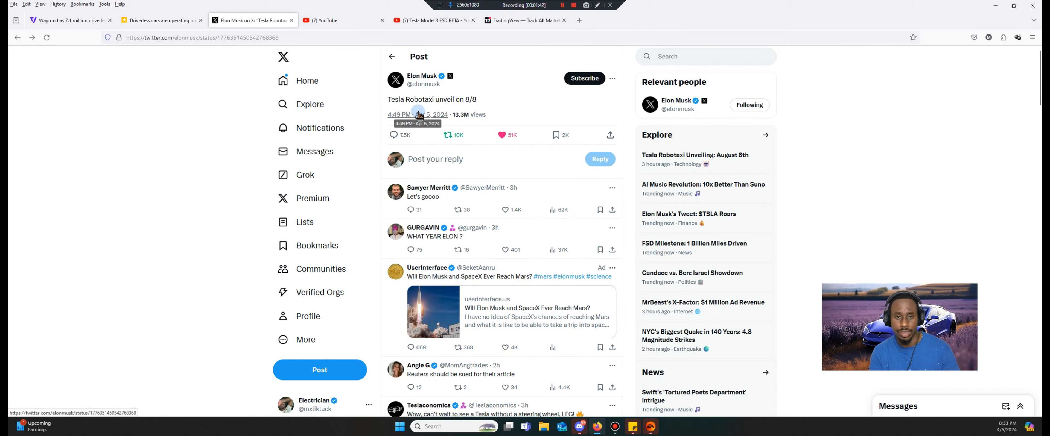
Step: Switch from the Robotaxi unveil post to The Verge's Waymo 7.1 million driverless miles article
left_click(66, 20)
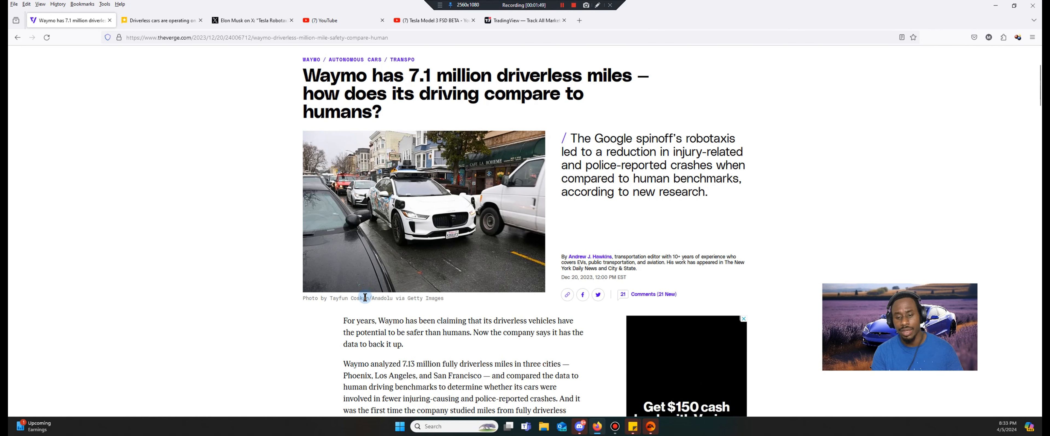
mouse_move(368, 314)
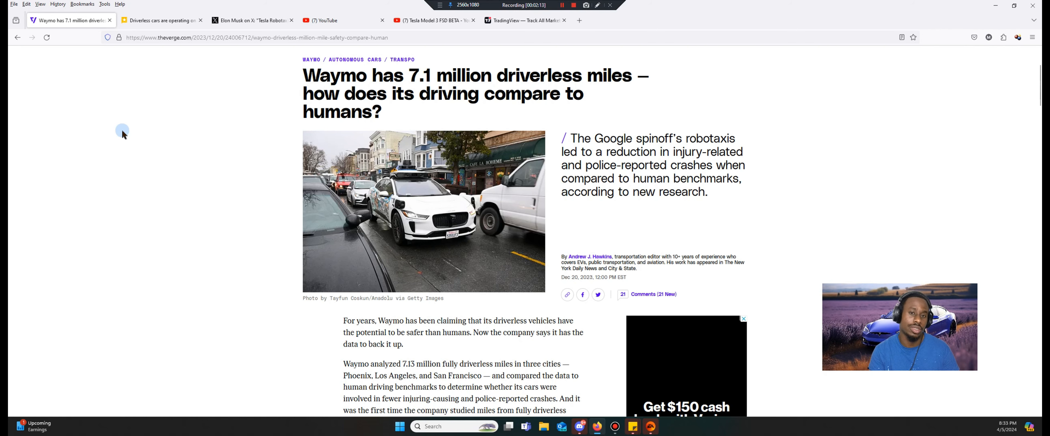
Step: Bring up the Texas Tribune driverless-cars article and read past the Cruise car photo
left_click(161, 20)
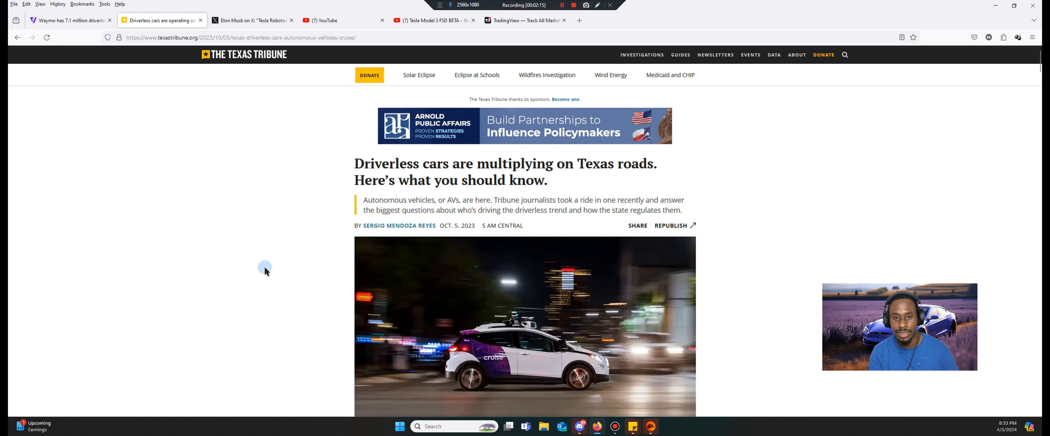
scroll("down", 3)
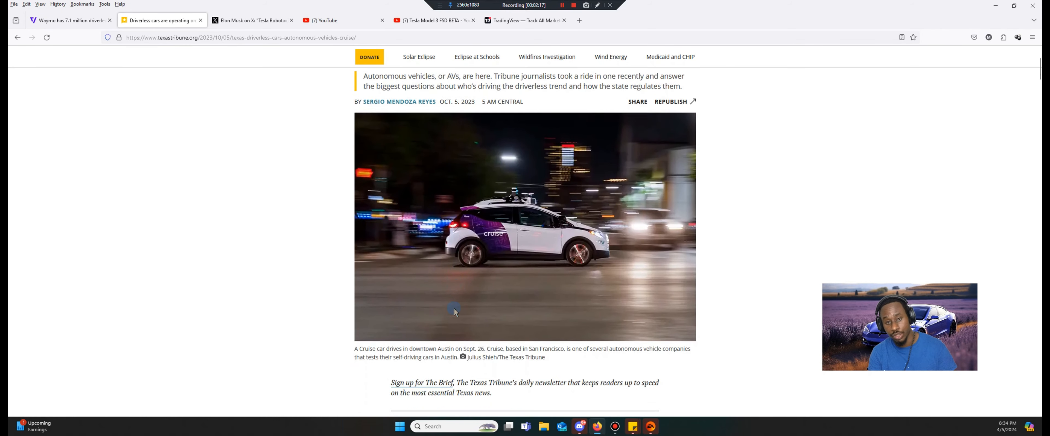
scroll("down", 3)
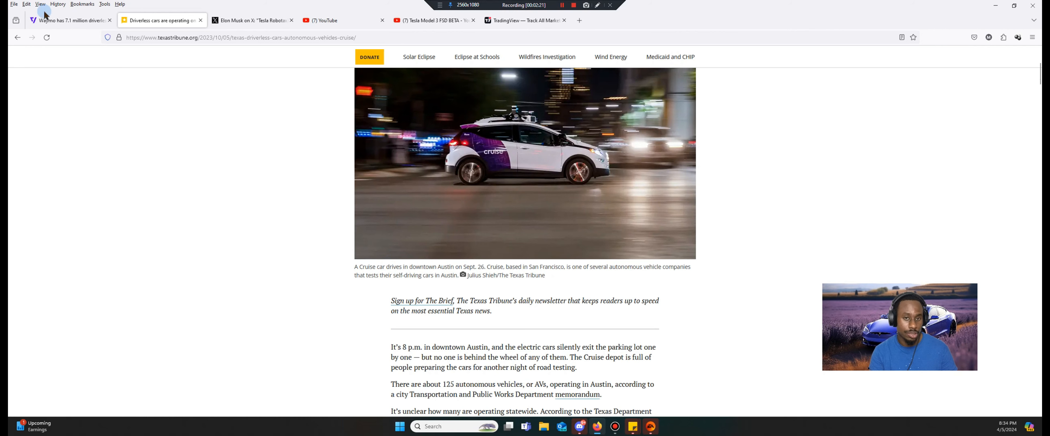
Step: Return to The Verge's Waymo driverless-miles article and read it
left_click(67, 20)
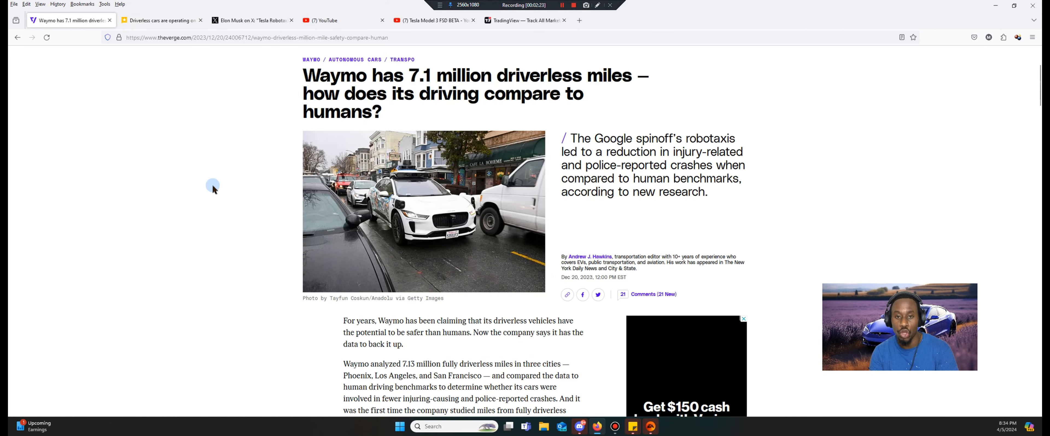
mouse_move(213, 208)
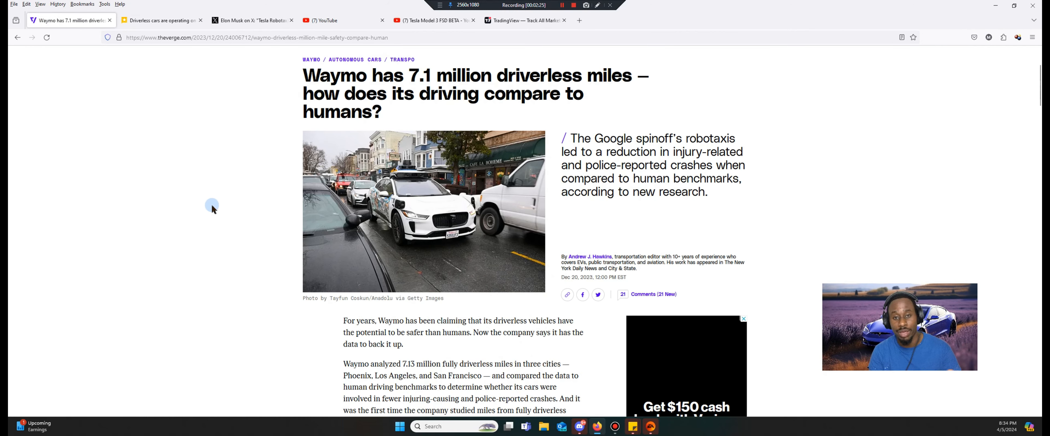
mouse_move(153, 147)
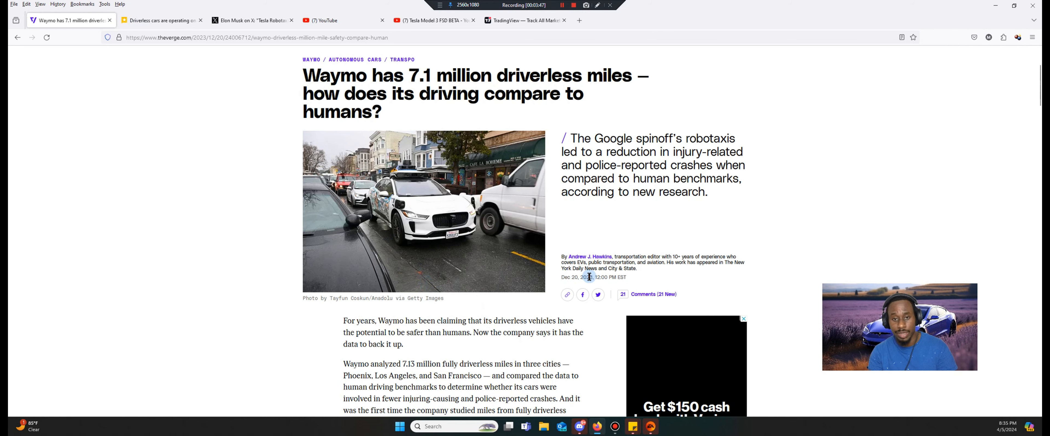
Step: Reopen the Texas Tribune article and read down to the Cruise AV complaints and 4 million miles claim
left_click(160, 20)
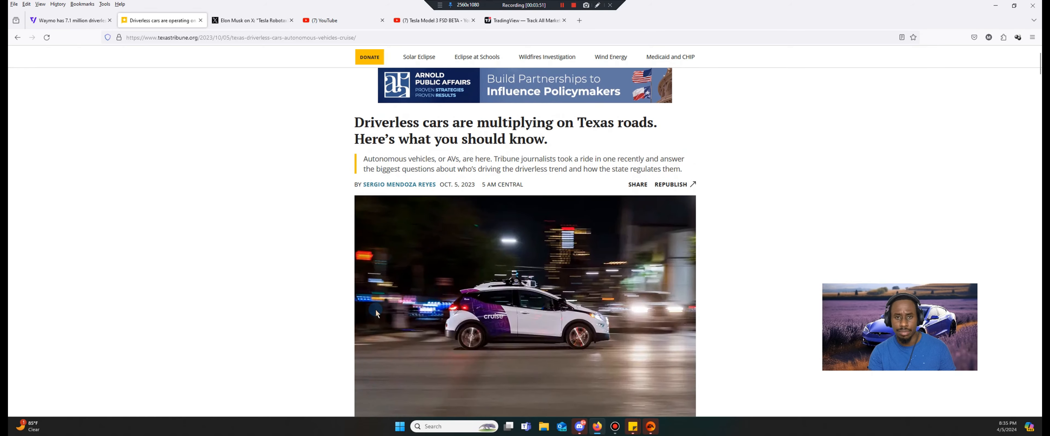
scroll("down", 3)
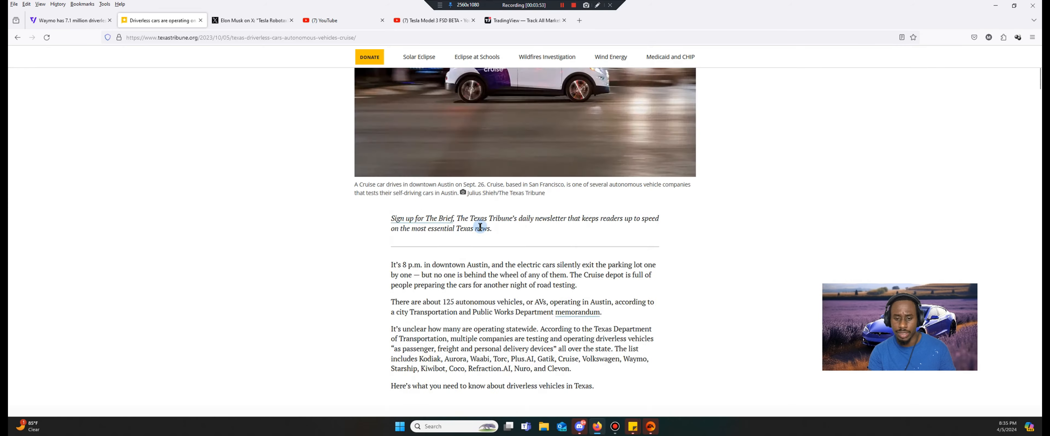
scroll("down", 3)
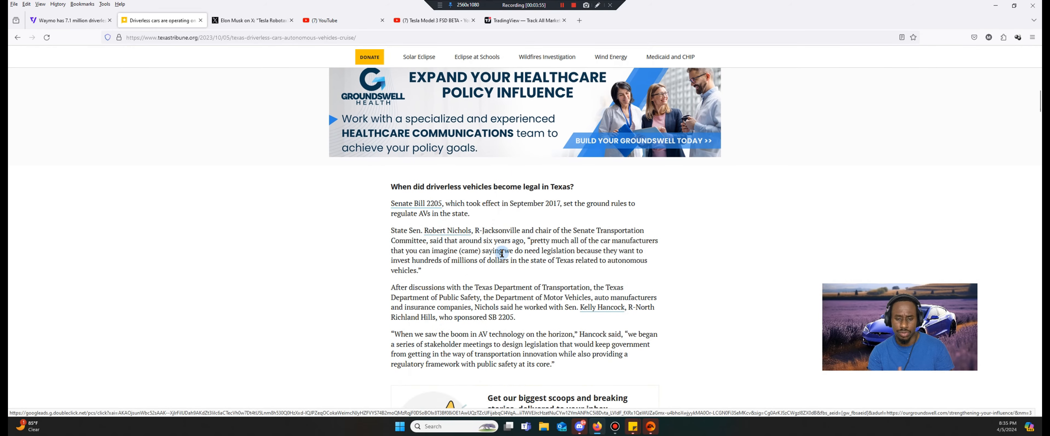
scroll("down", 3)
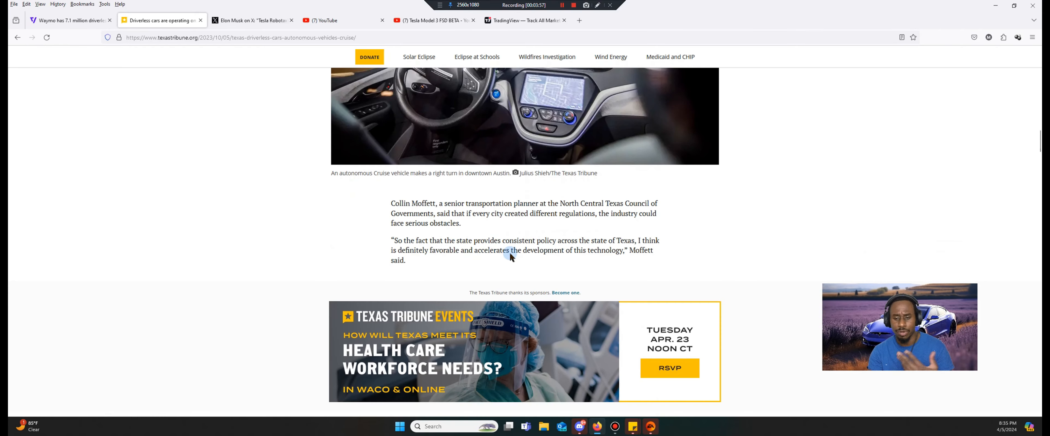
scroll("down", 3)
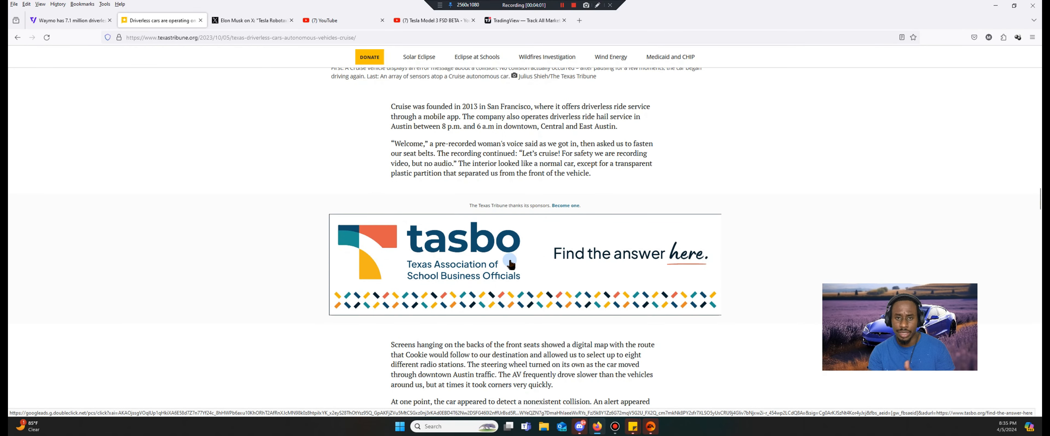
scroll("down", 3)
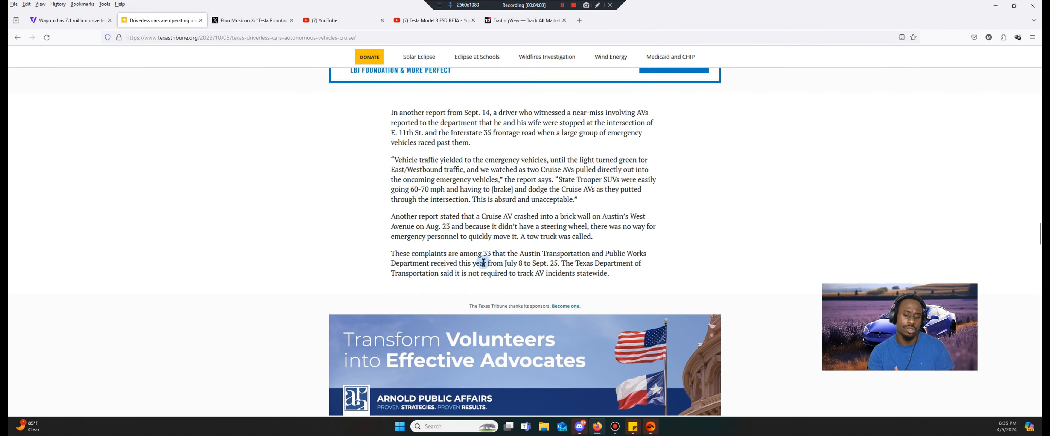
scroll("down", 3)
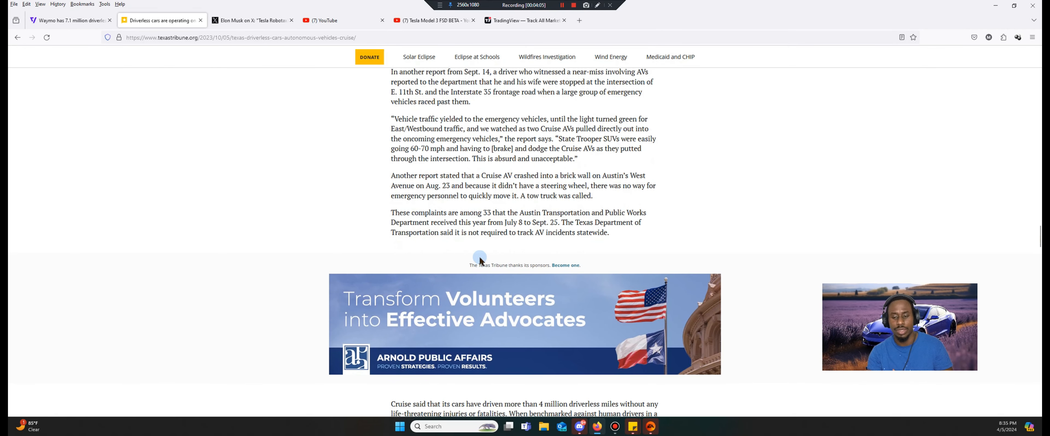
scroll("down", 3)
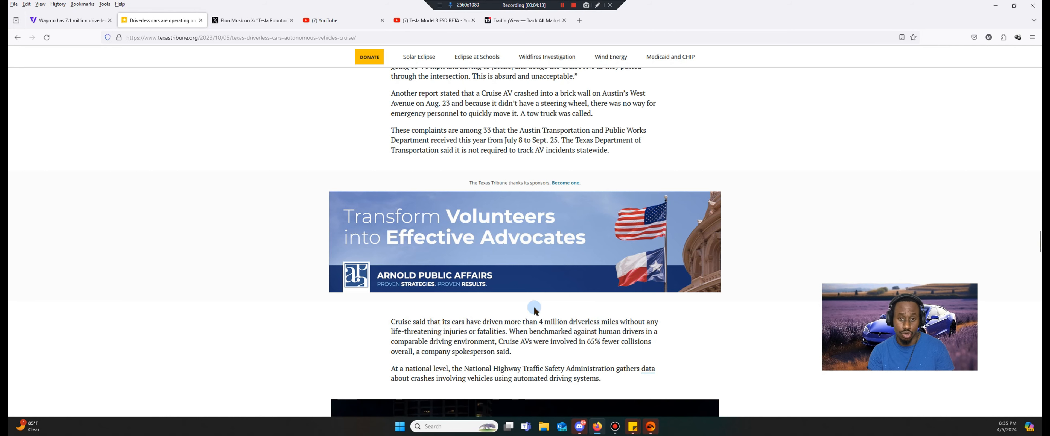
mouse_move(11, 121)
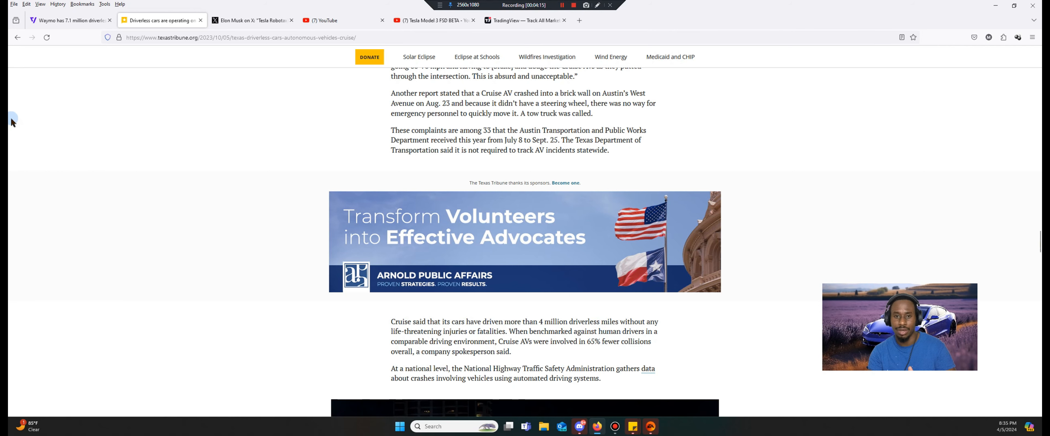
Step: From the Robotaxi post, open the first replier's profile and reach his 1B FSD Miles Driven post
left_click(251, 21)
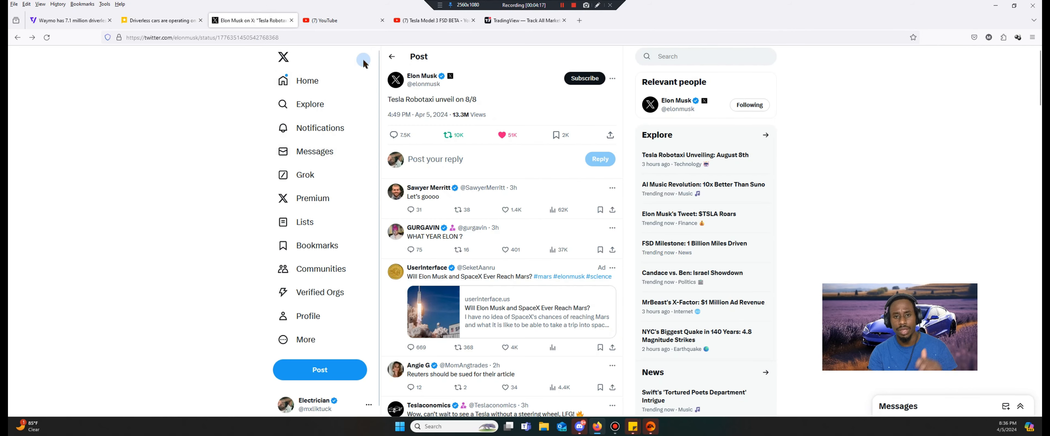
left_click(428, 188)
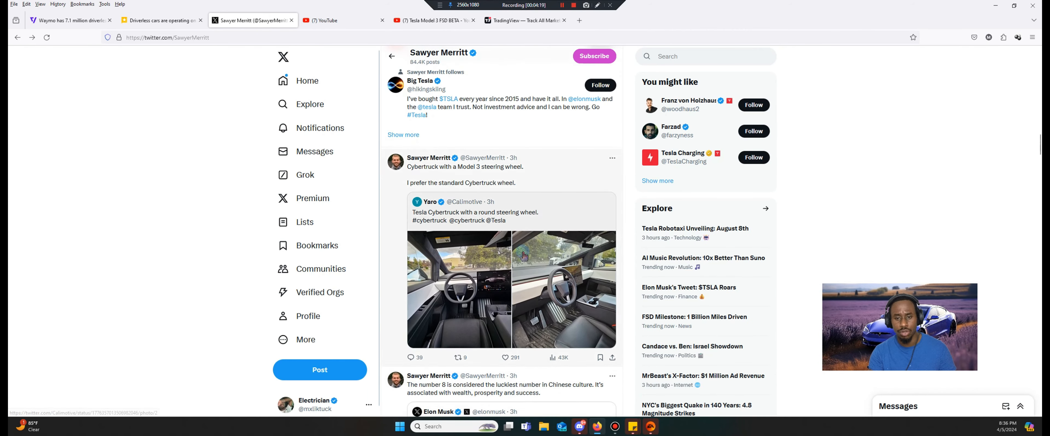
scroll("down", 3)
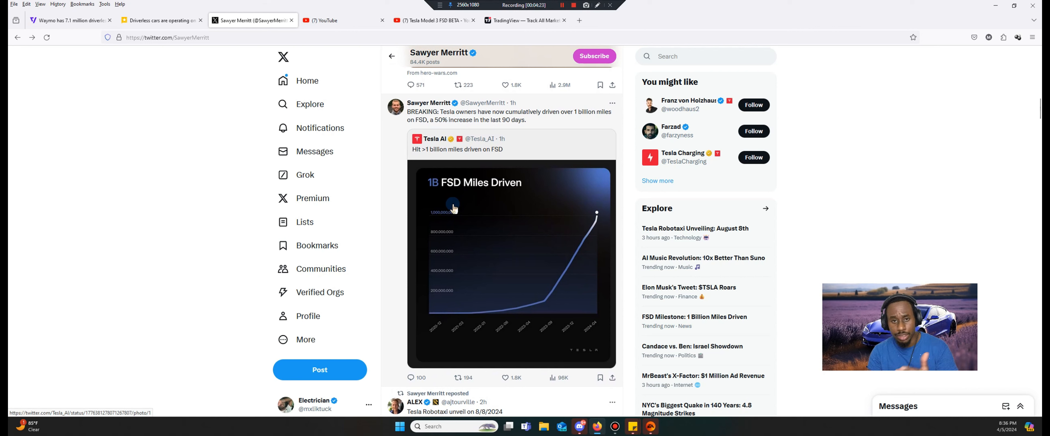
mouse_move(522, 251)
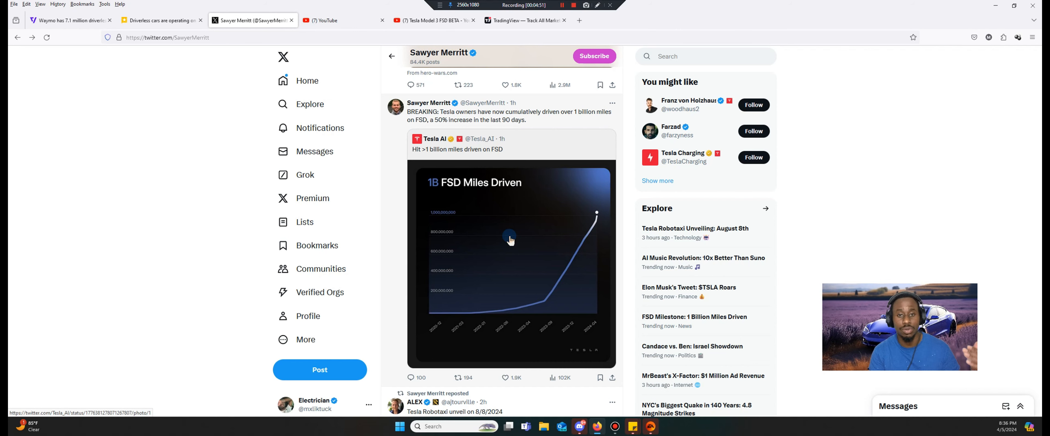
scroll("down", 3)
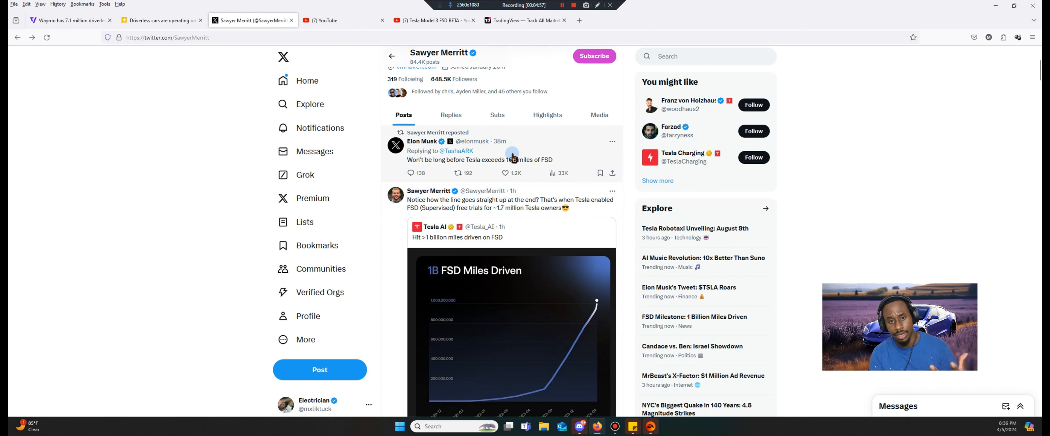
mouse_move(539, 177)
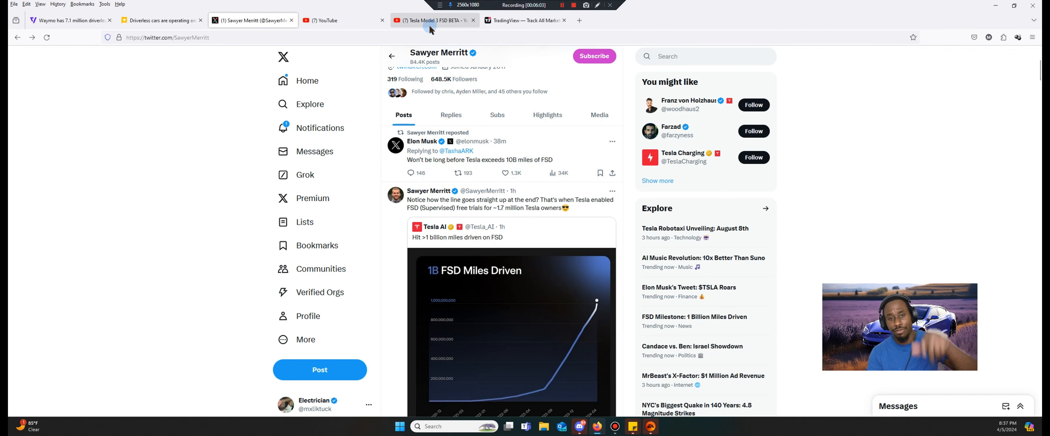
Step: Switch to the YouTube Tesla Model 3 FSD BETA video
left_click(434, 20)
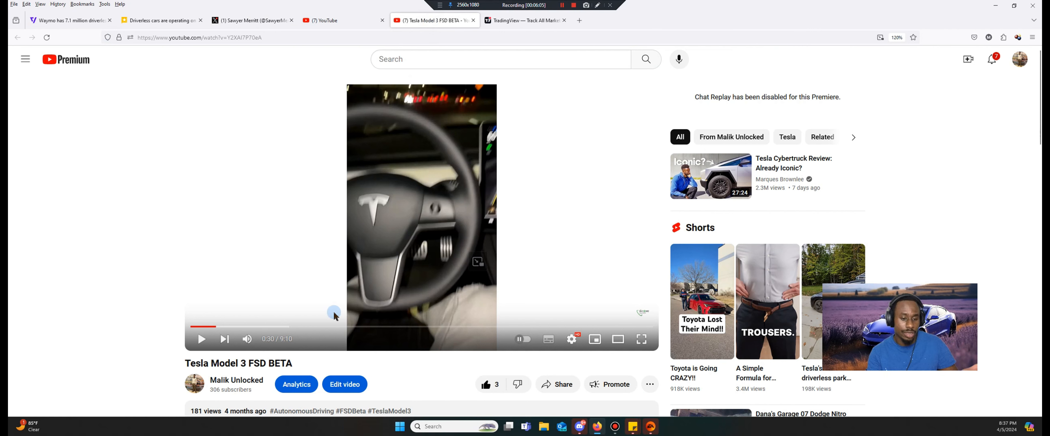
mouse_move(398, 241)
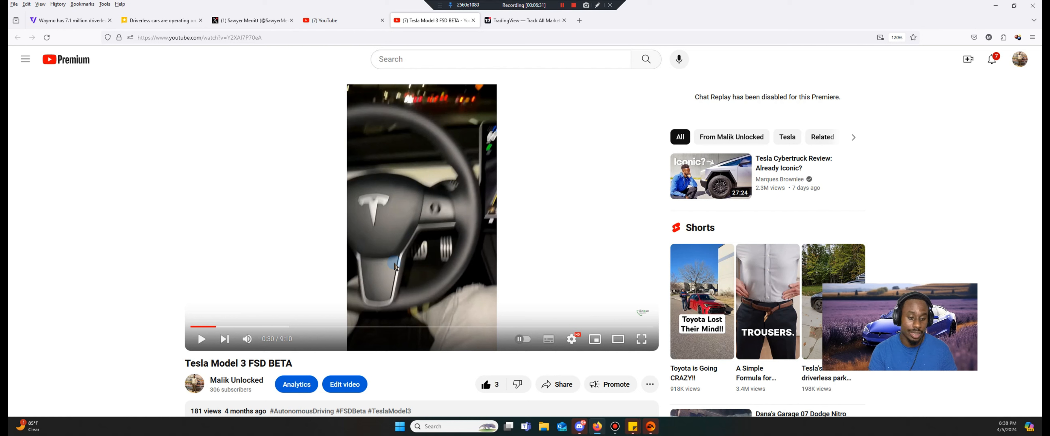
mouse_move(245, 188)
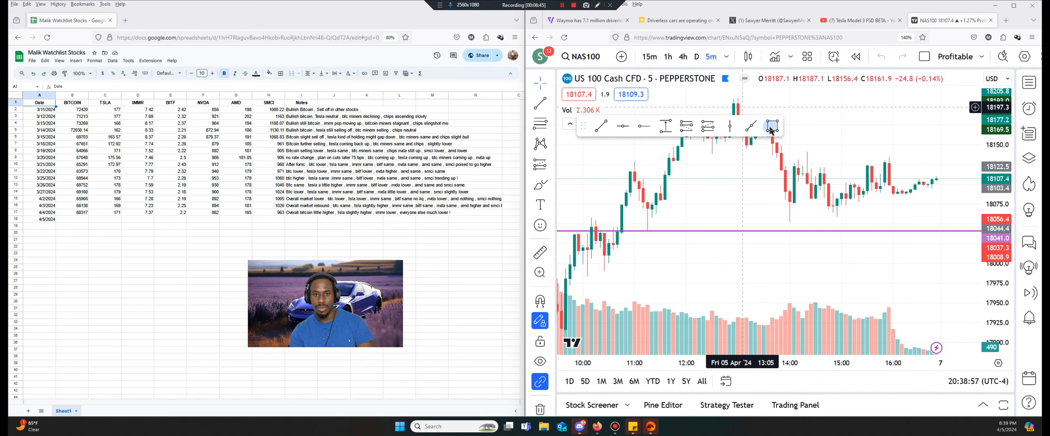
mouse_move(864, 204)
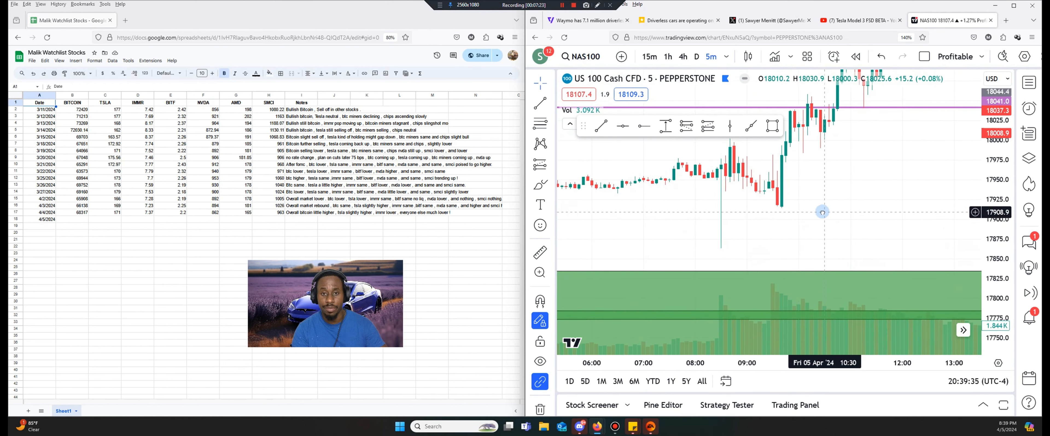
mouse_move(720, 184)
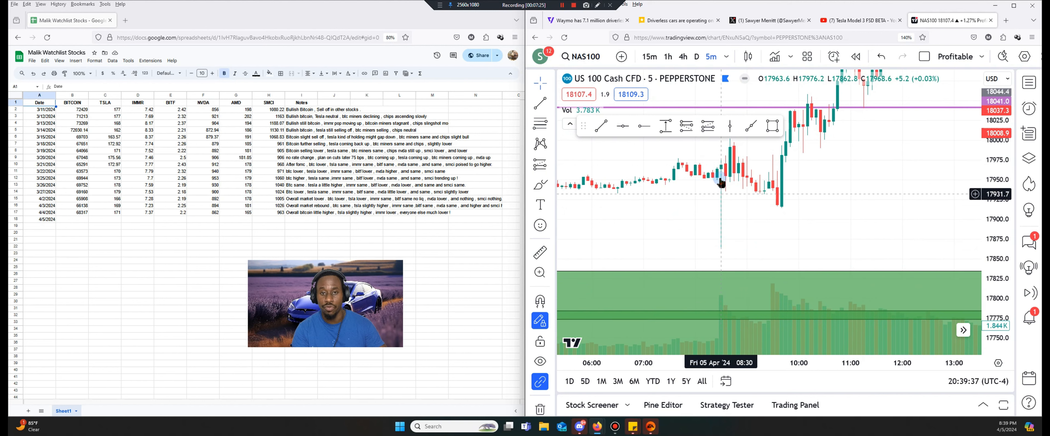
mouse_move(776, 207)
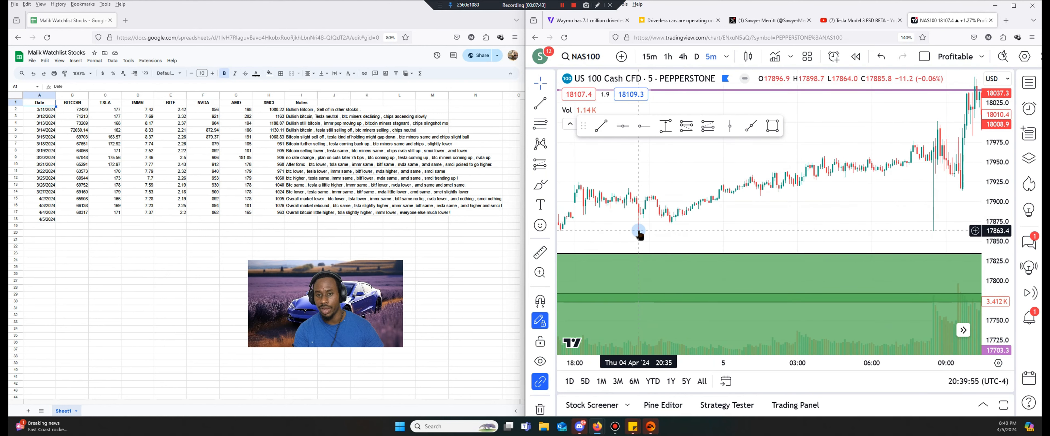
mouse_move(575, 206)
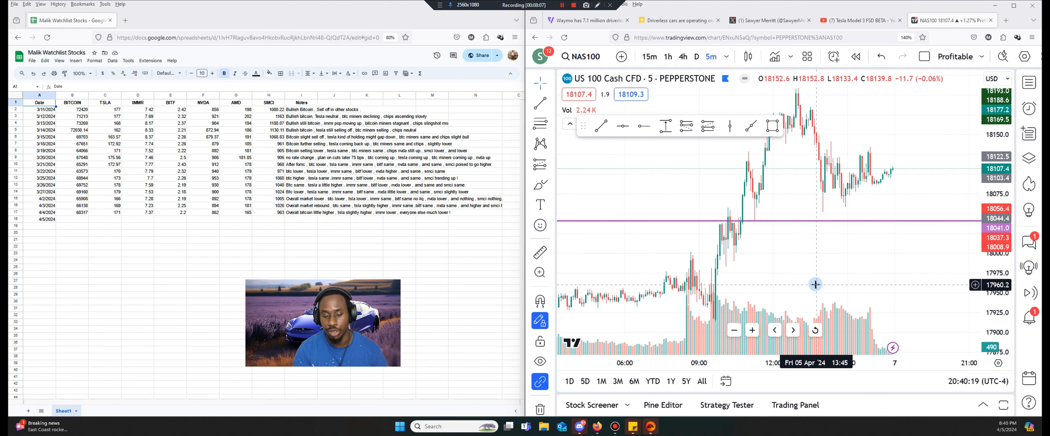
mouse_move(812, 288)
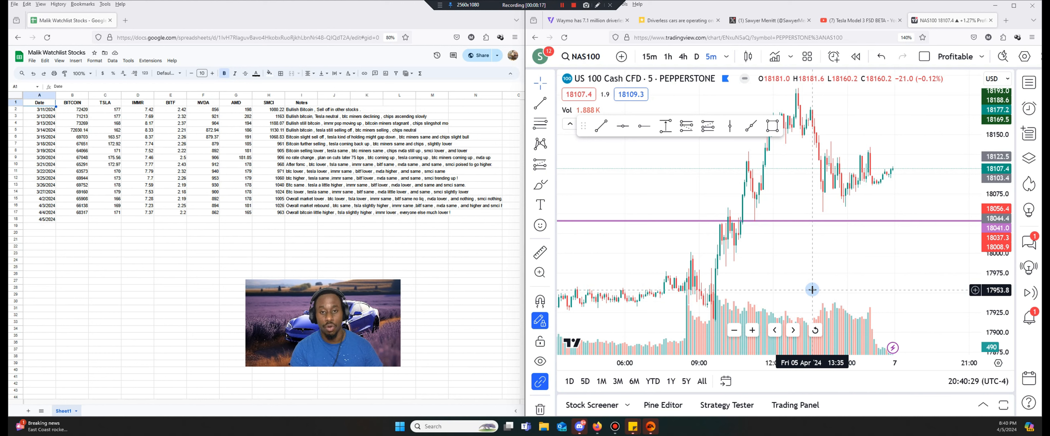
Step: Load the Coinbase BTCUSD chart via Symbol Search
type("BTC")
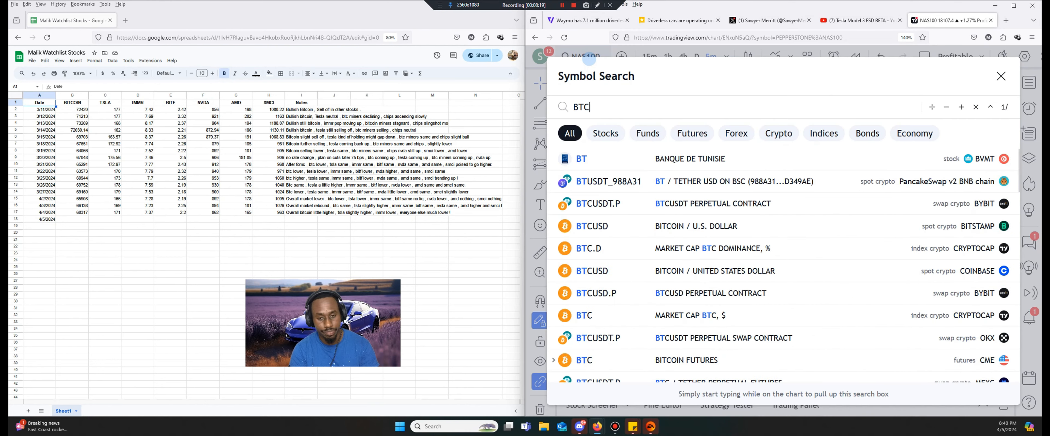
type("USD")
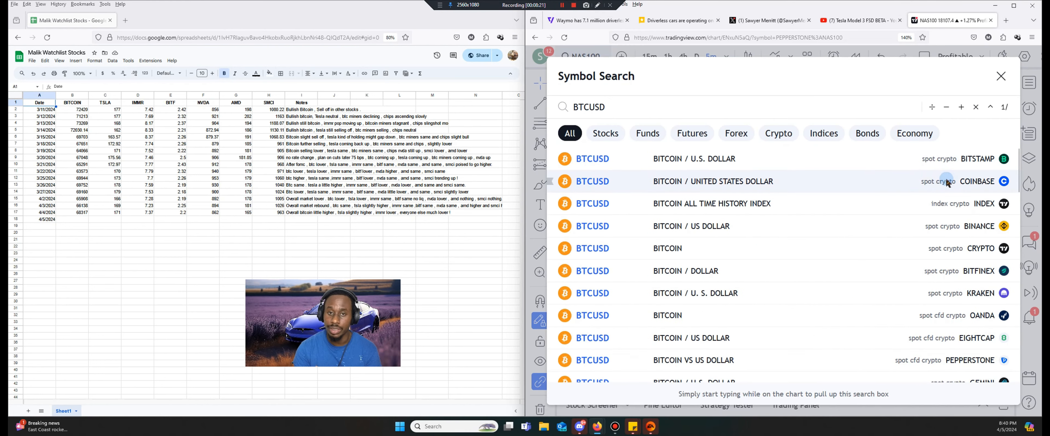
left_click(592, 181)
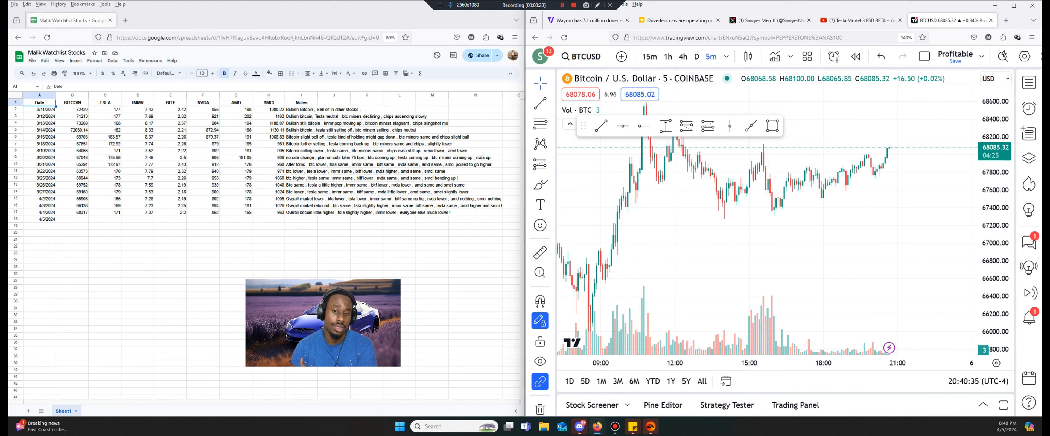
Step: Enter today's Bitcoin price of 68020 in the sheet's 4/5/2024 row
left_click(72, 213)
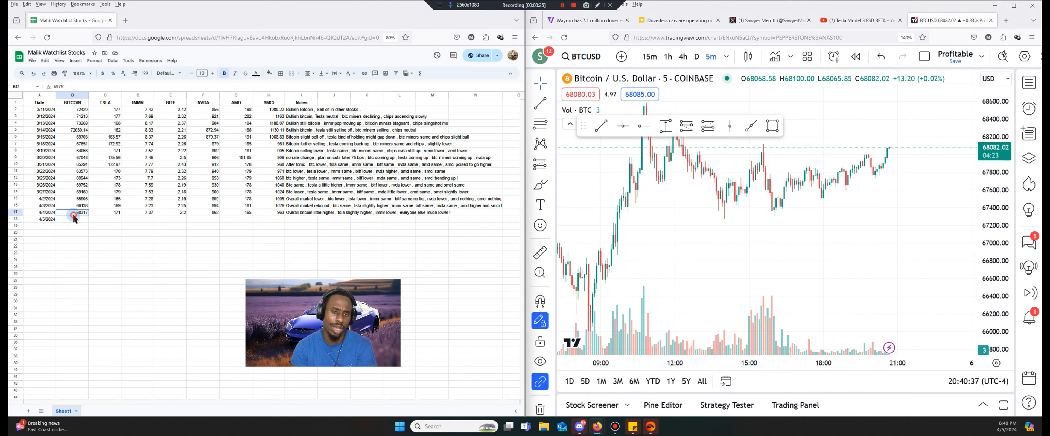
left_click(73, 219)
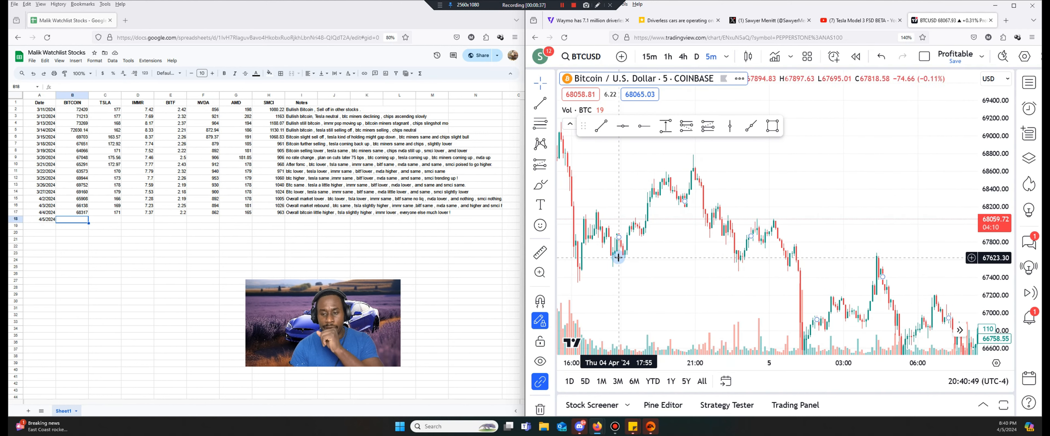
mouse_move(615, 255)
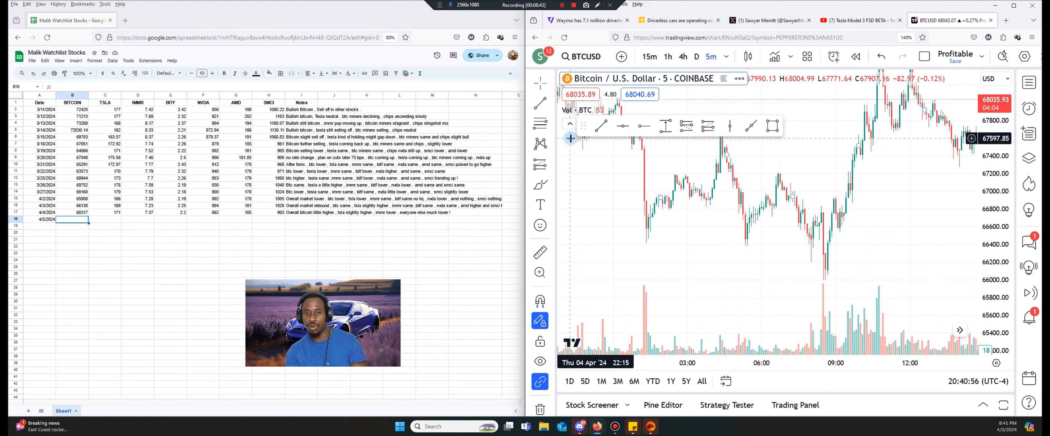
mouse_move(884, 105)
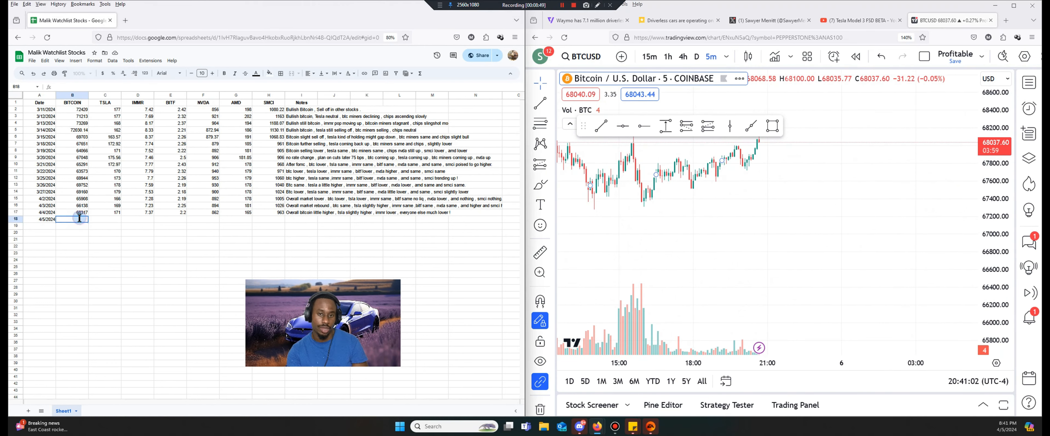
type("6802")
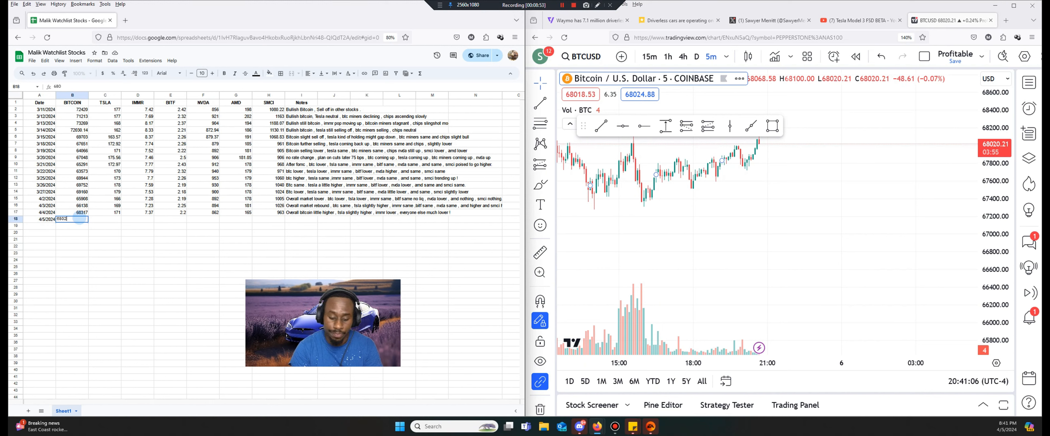
left_click(105, 235)
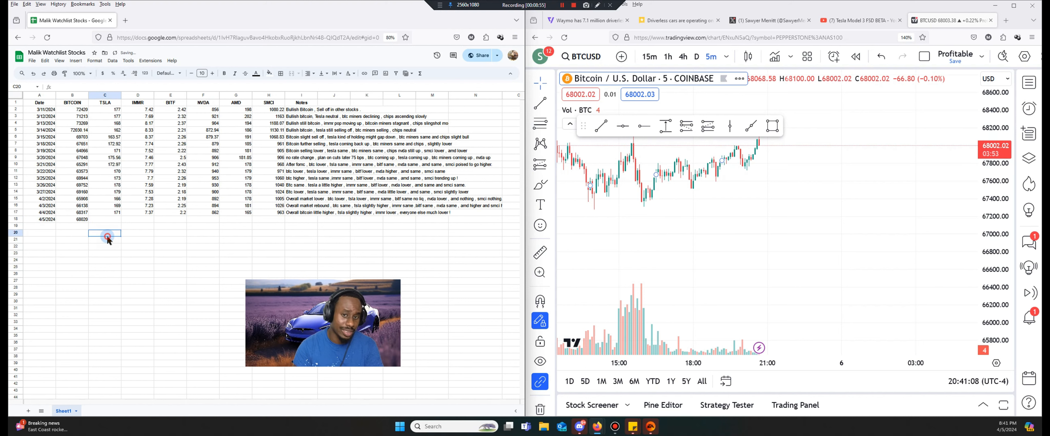
type("TSLA")
left_click(105, 220)
type("171")
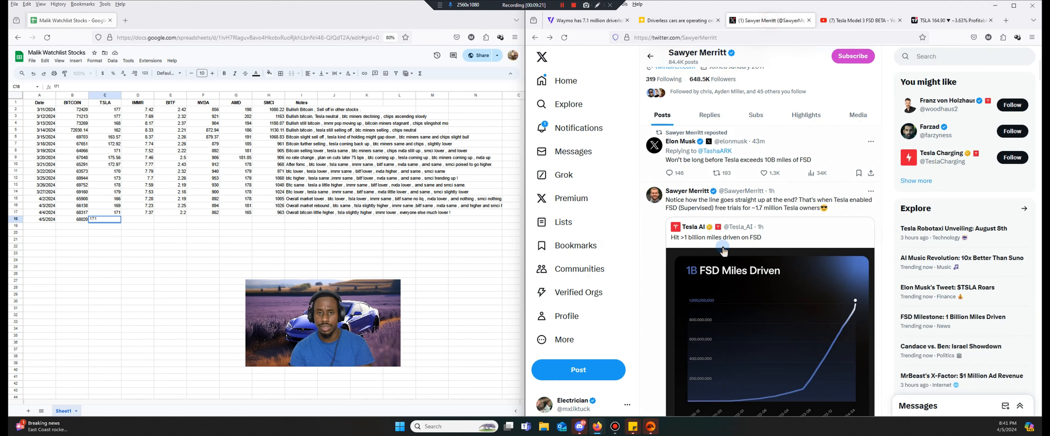
Step: Scroll further down Sawyer Merritt's X feed of recent Tesla posts
scroll("down", 3)
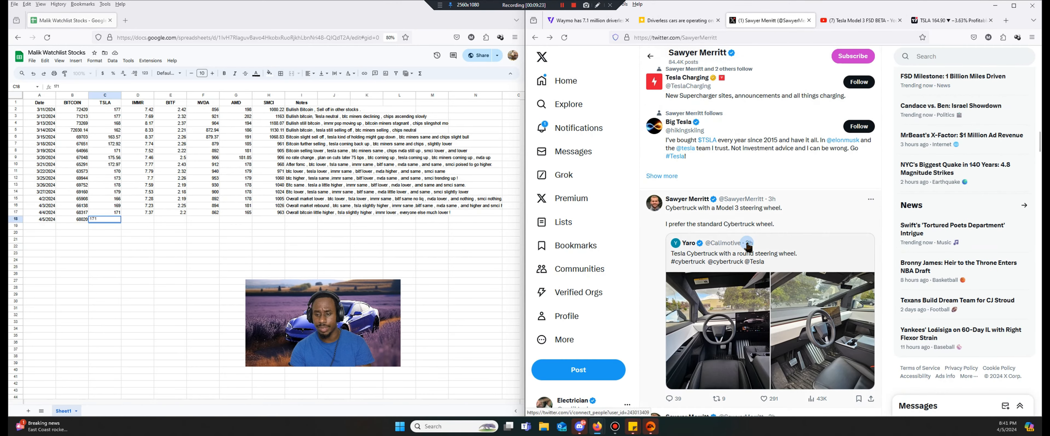
scroll("down", 3)
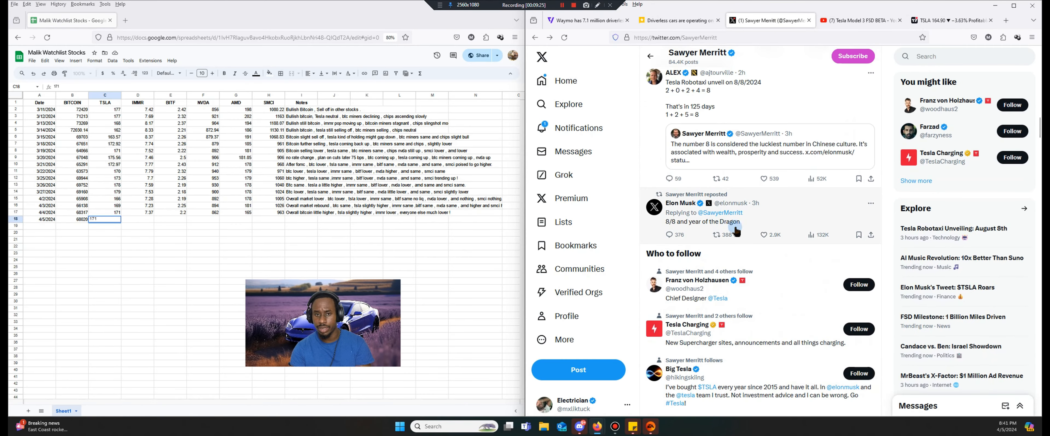
scroll("down", 3)
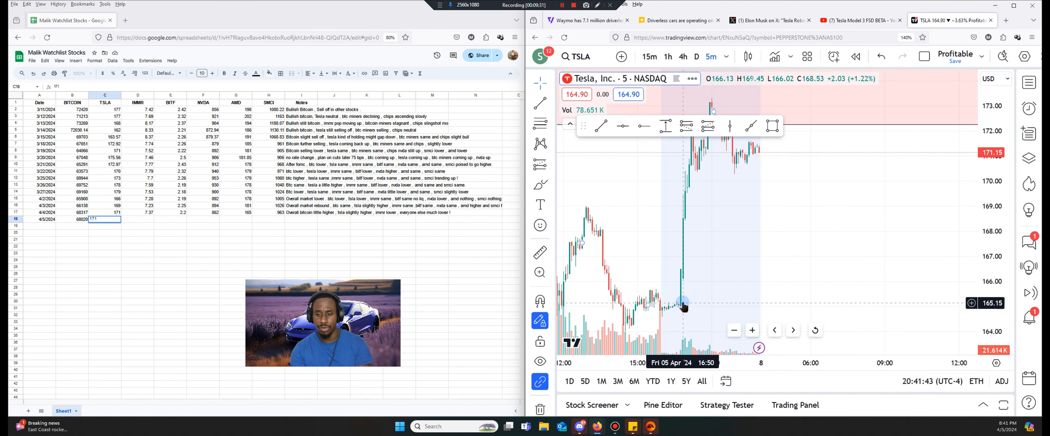
mouse_move(682, 309)
type("7.32")
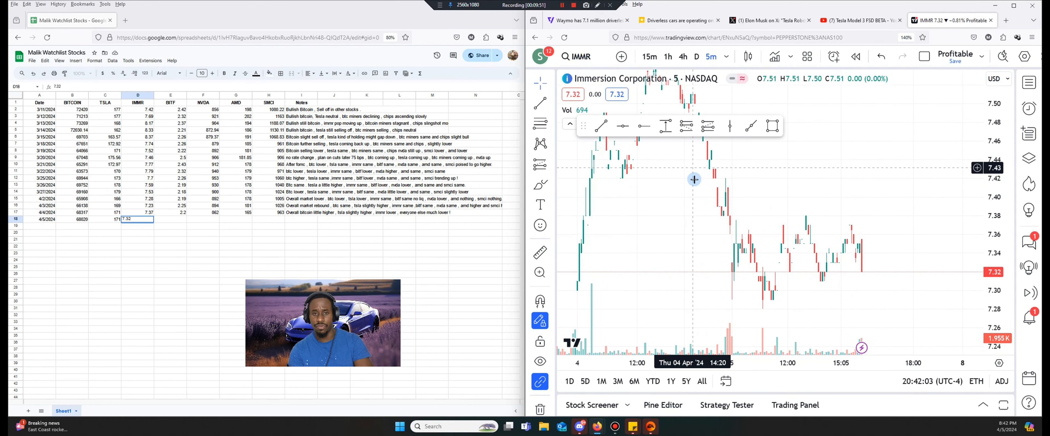
mouse_move(781, 255)
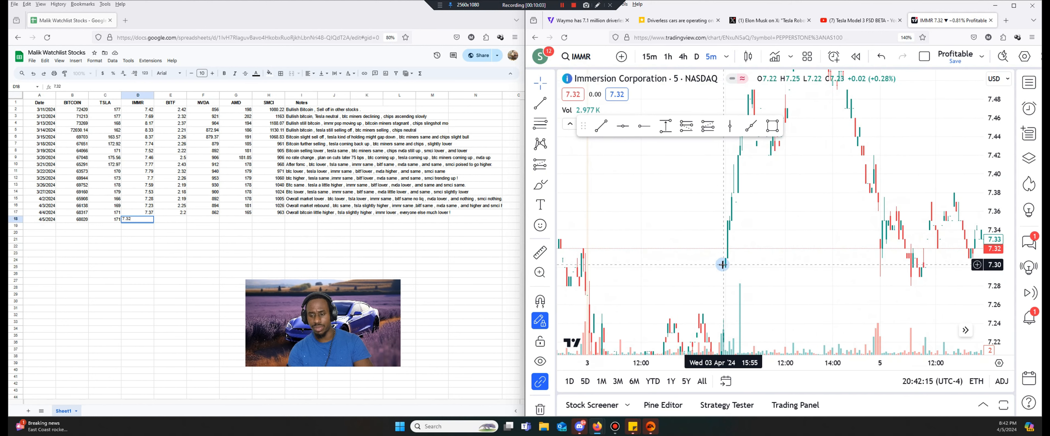
Step: Load the Bitfarms chart from Symbol Search and log BITF at 2.1 in today's row
left_click(572, 57)
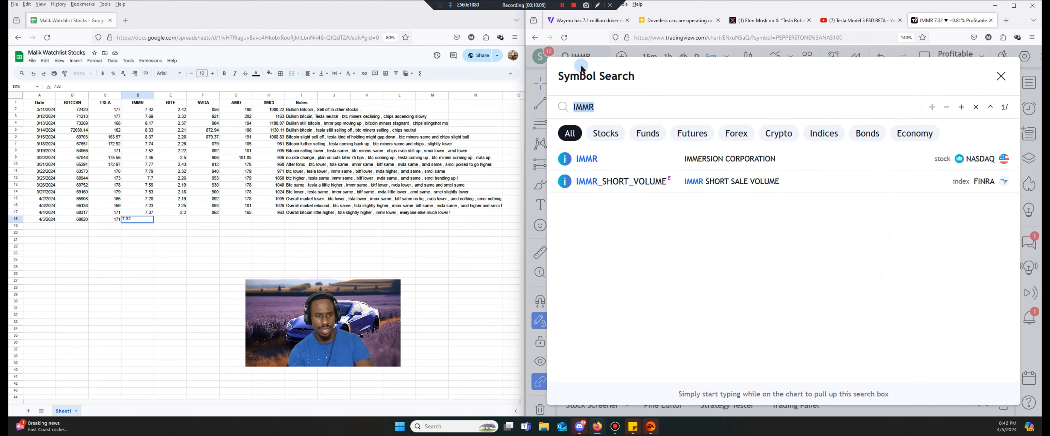
left_click(586, 158)
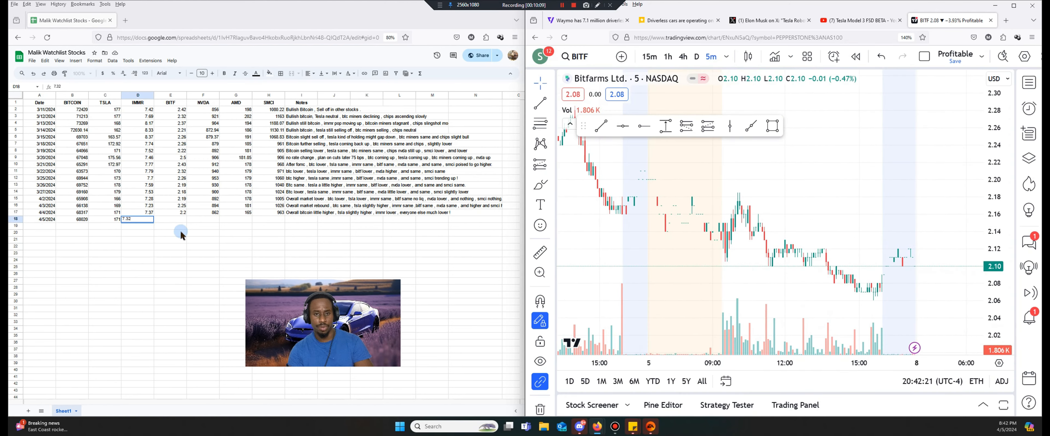
type("2.1")
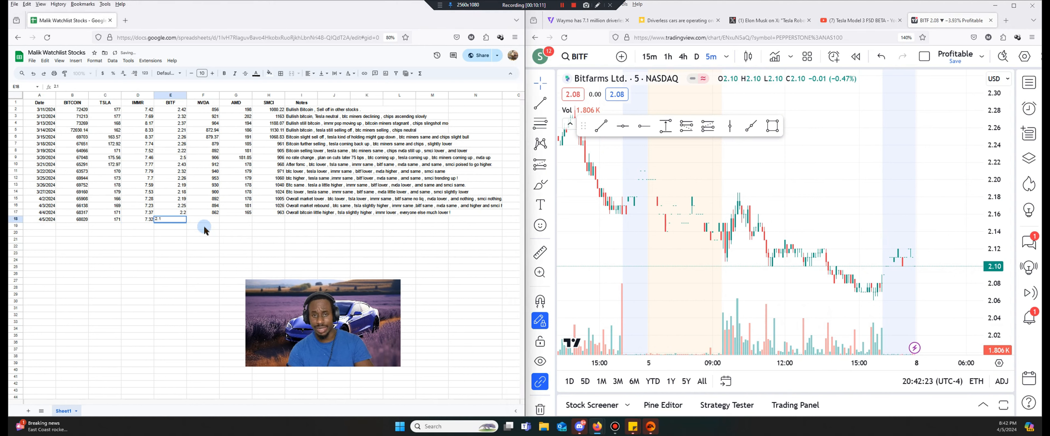
mouse_move(156, 239)
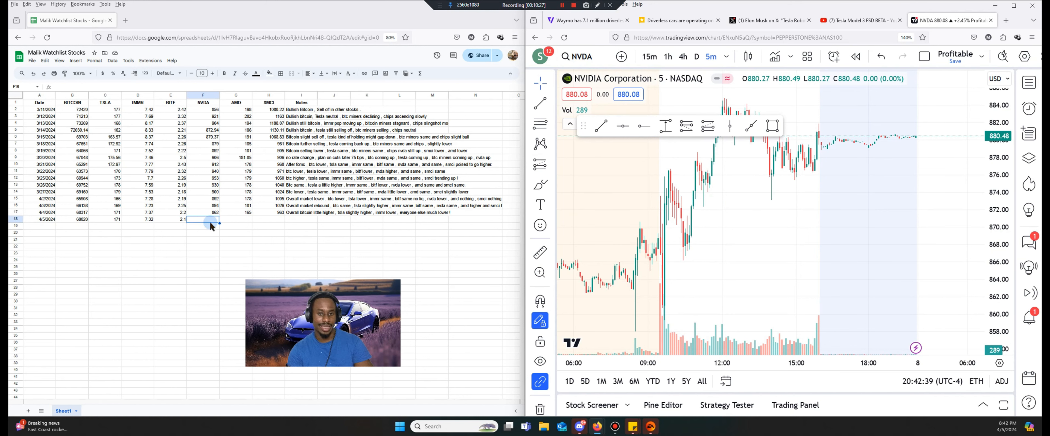
Step: Log NVIDIA at 880 and AMD at 170 in today's watchlist row
type("880")
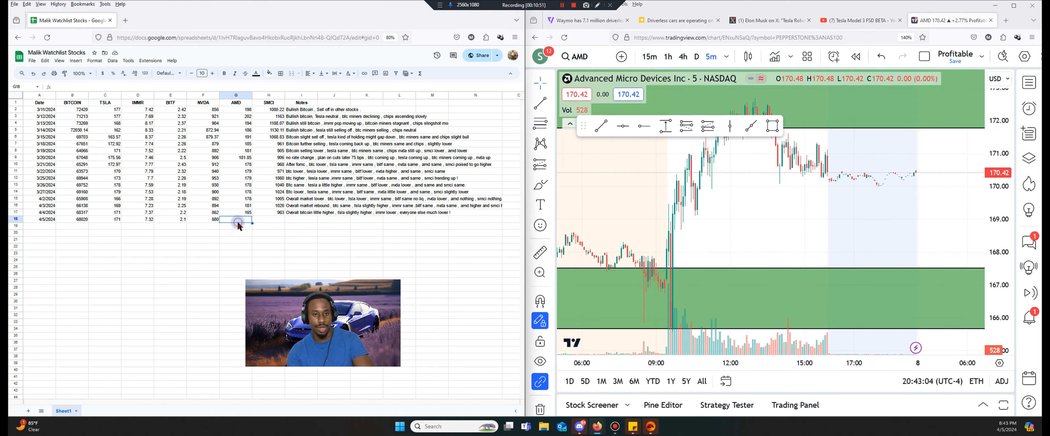
type("170")
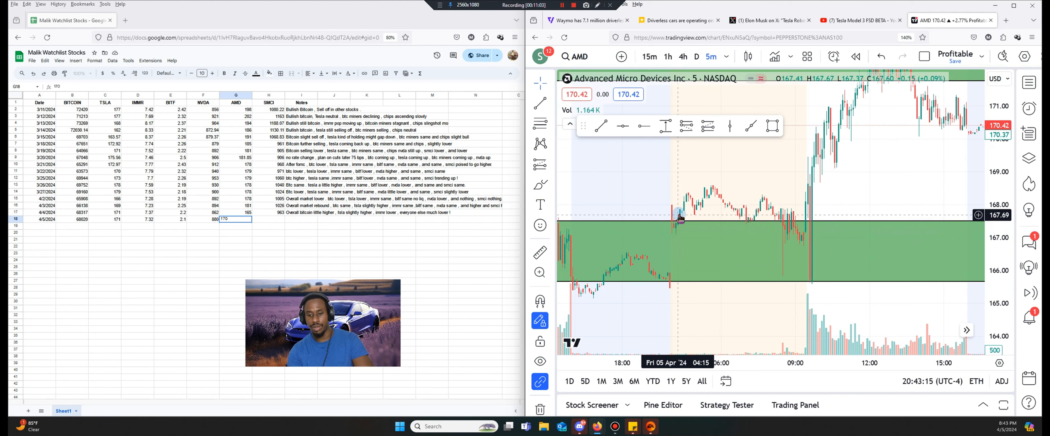
mouse_move(775, 233)
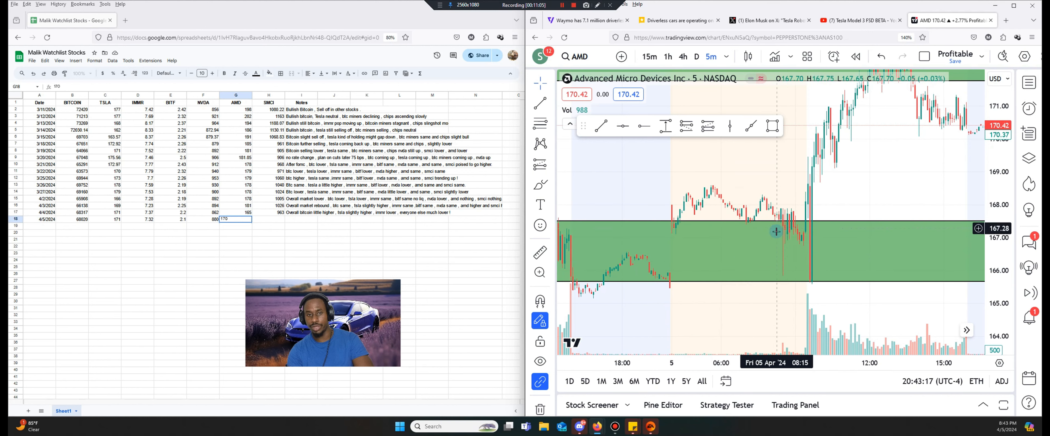
mouse_move(805, 268)
type("SMCI")
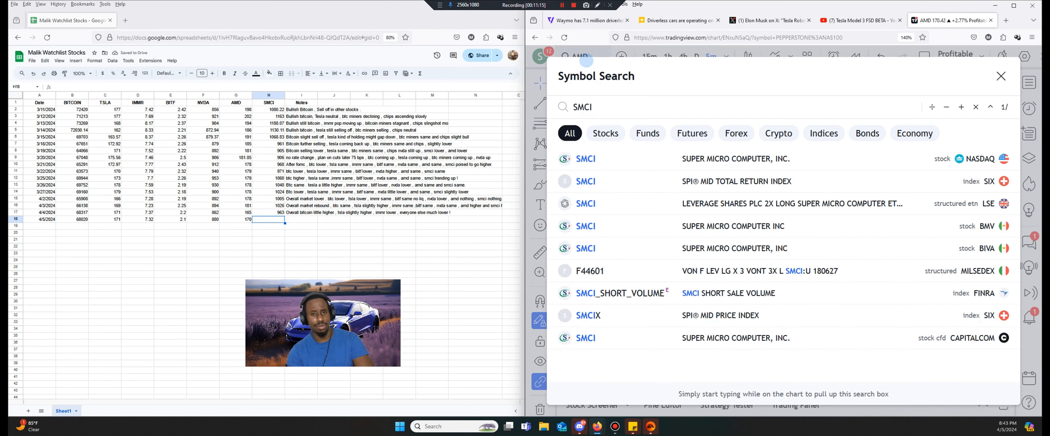
Step: Load the SMCI NASDAQ chart and enter 948 in today's SMCI cell
left_click(585, 159)
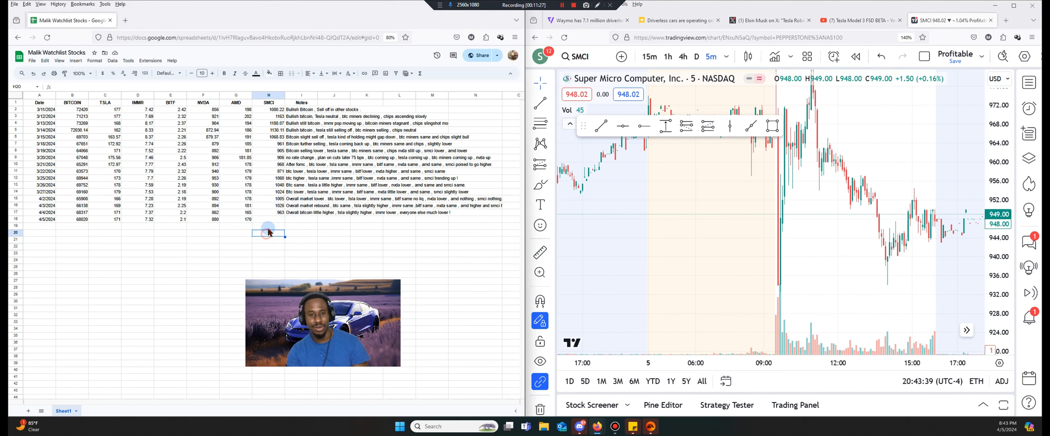
type("948")
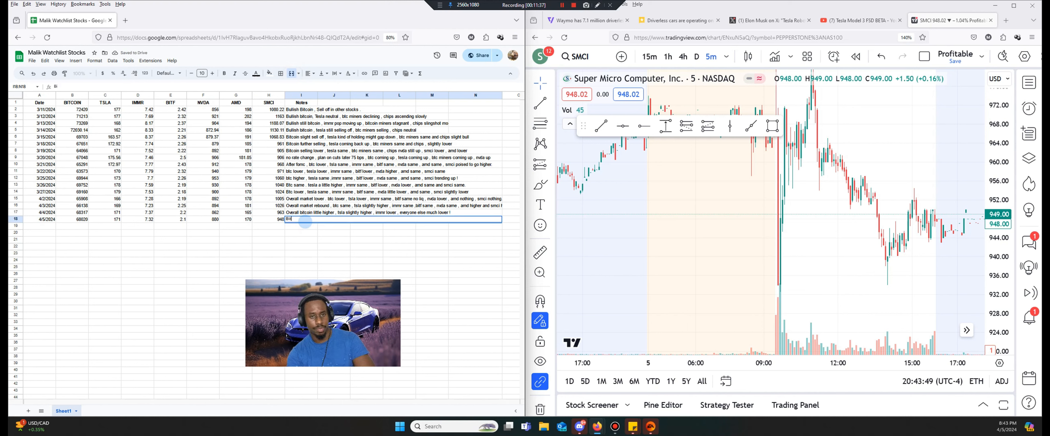
Step: Start today's note with 'Bitcoin same' and begin a new ticker search for HIVE
type("Bitcoin same , tsla higher of elon tweet , immr same , bitf lower ! ,")
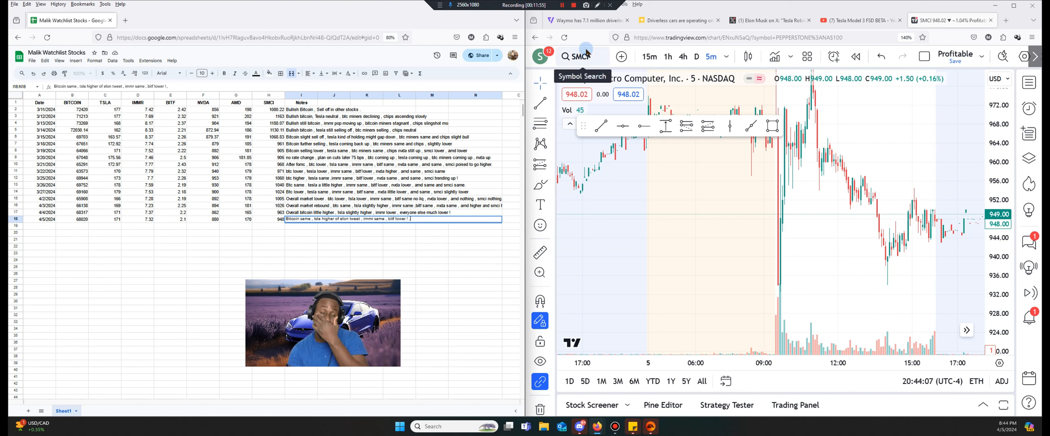
left_click(567, 56)
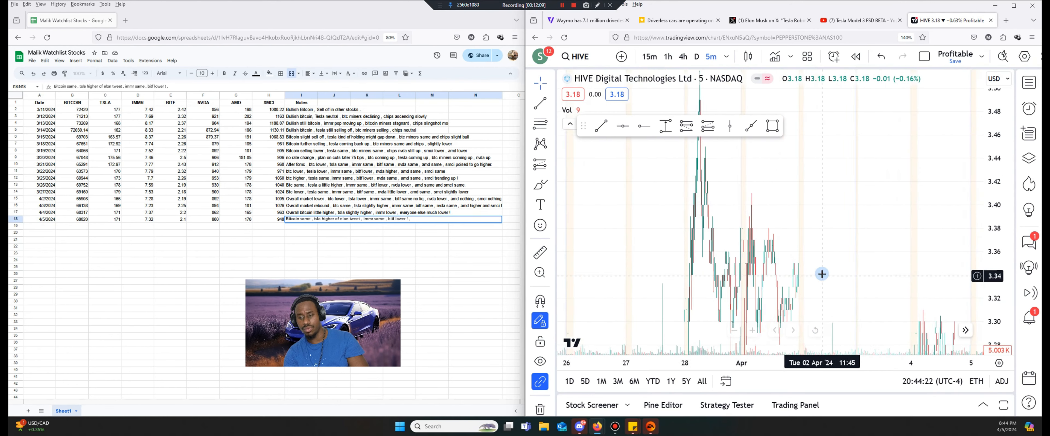
Step: Load the TeraWulf chart, then search MARA to show Marathon Digital Holdings
left_click(610, 56)
type("TERA")
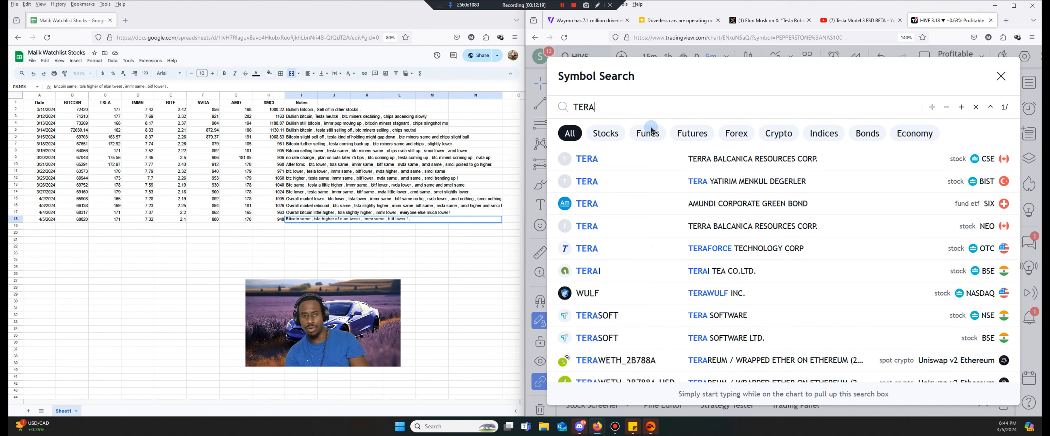
left_click(587, 293)
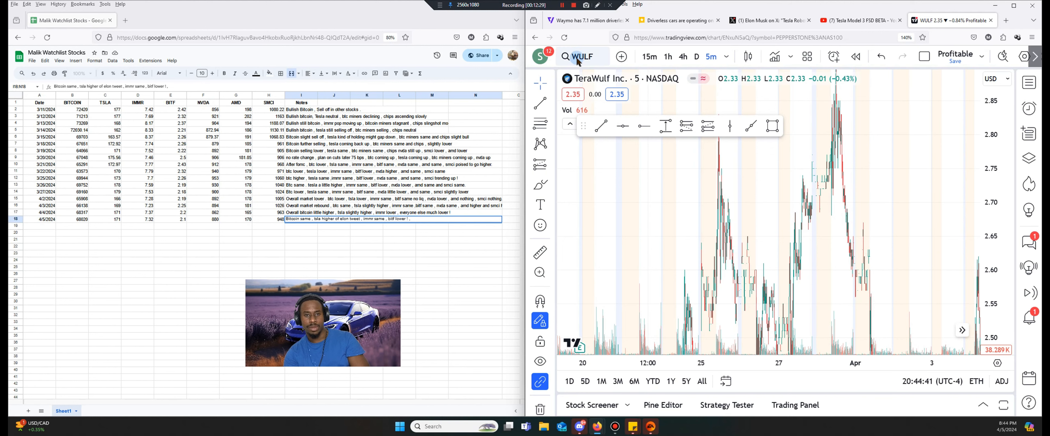
left_click(566, 56)
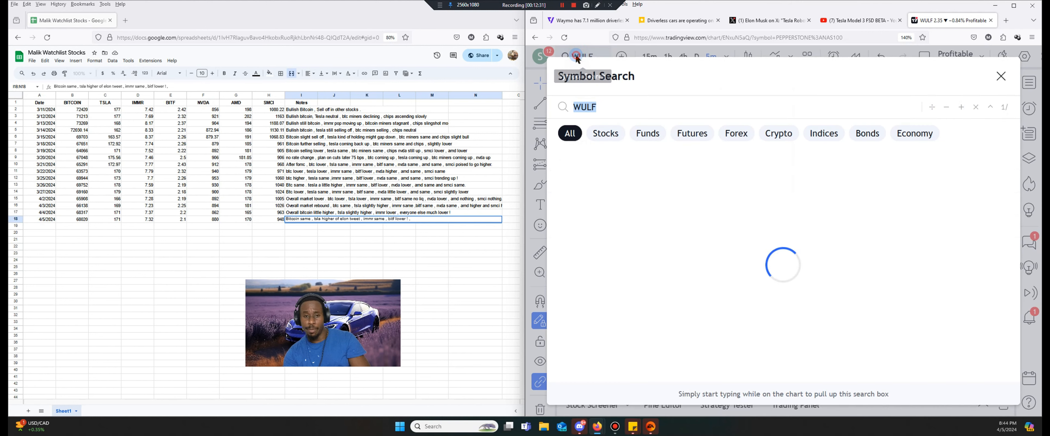
type("MARA")
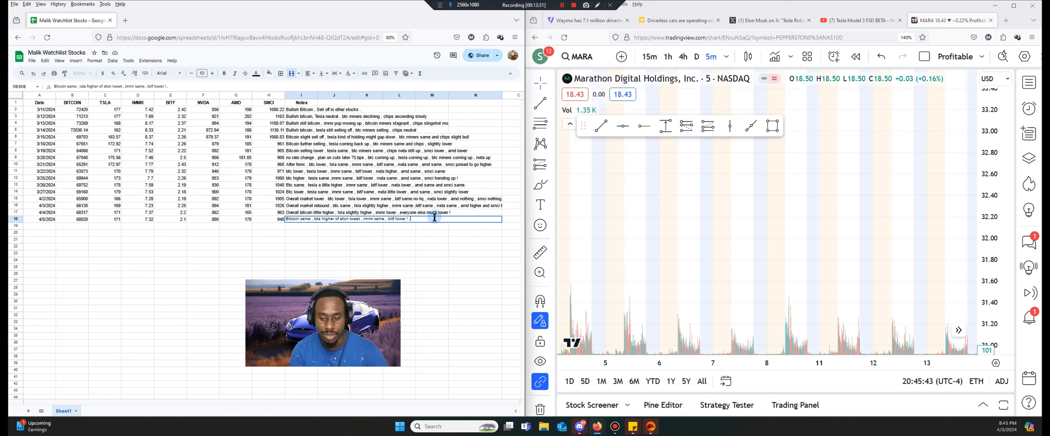
mouse_move(429, 227)
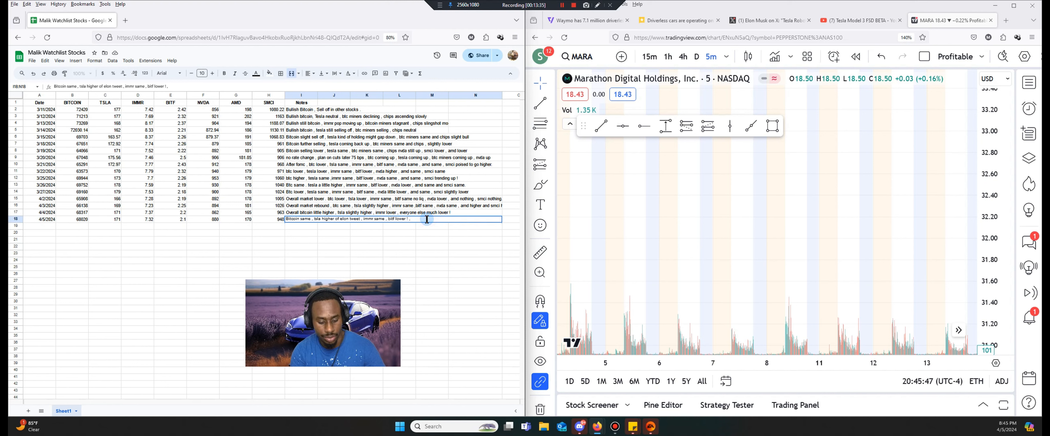
Step: Append 'nvda slightly lower, amd back up and smci lower' to today's note
type("nvda slightly lower , amd back up ,")
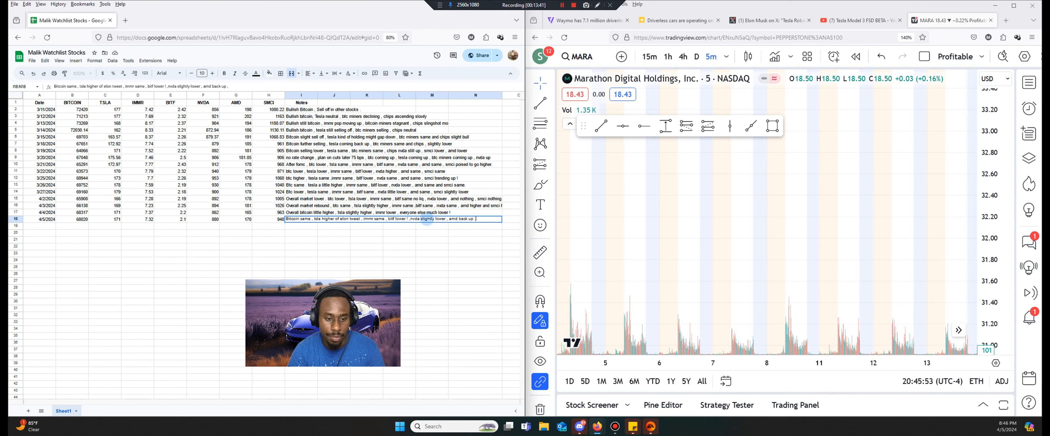
type("and smci lower")
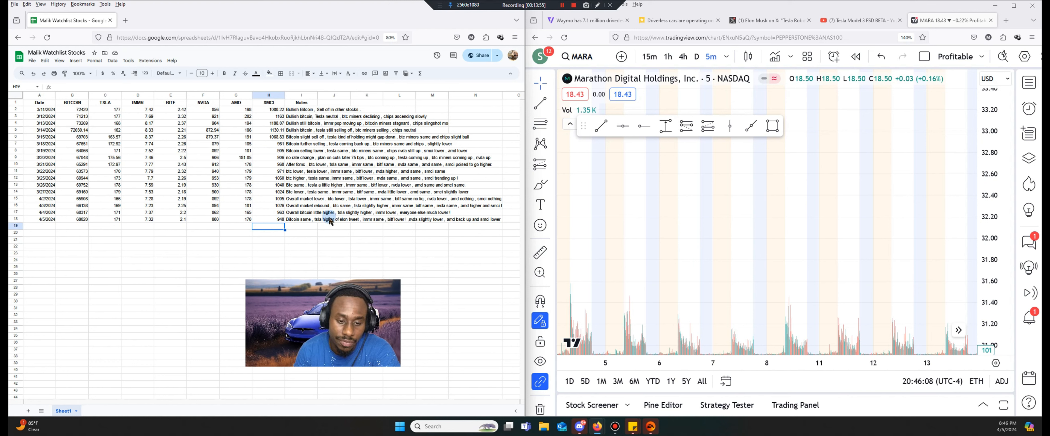
left_click(105, 219)
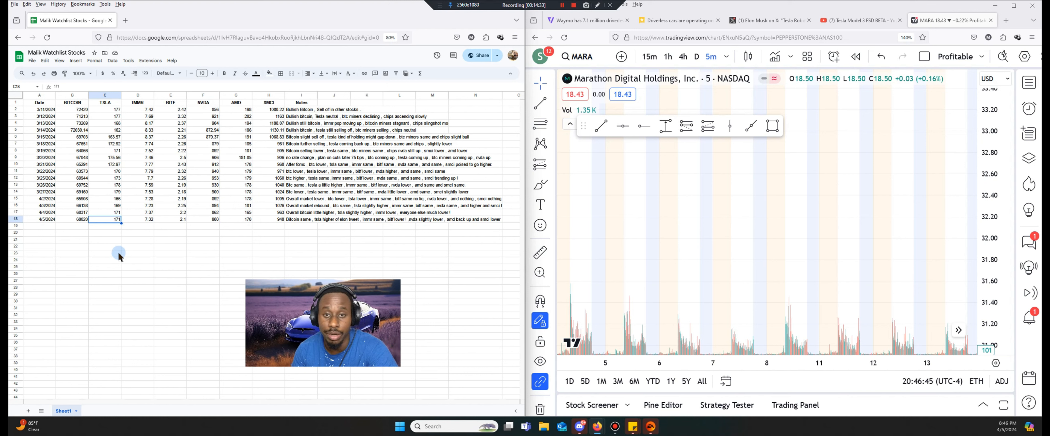
mouse_move(116, 314)
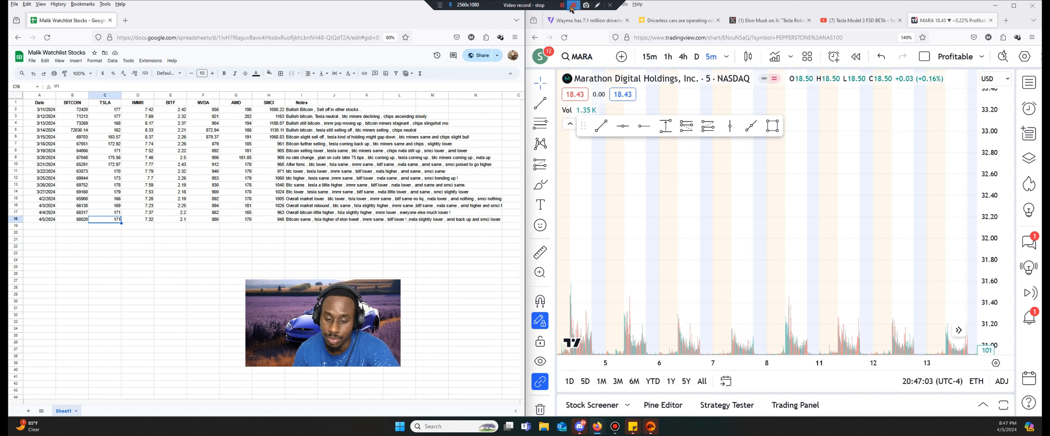
left_click(569, 5)
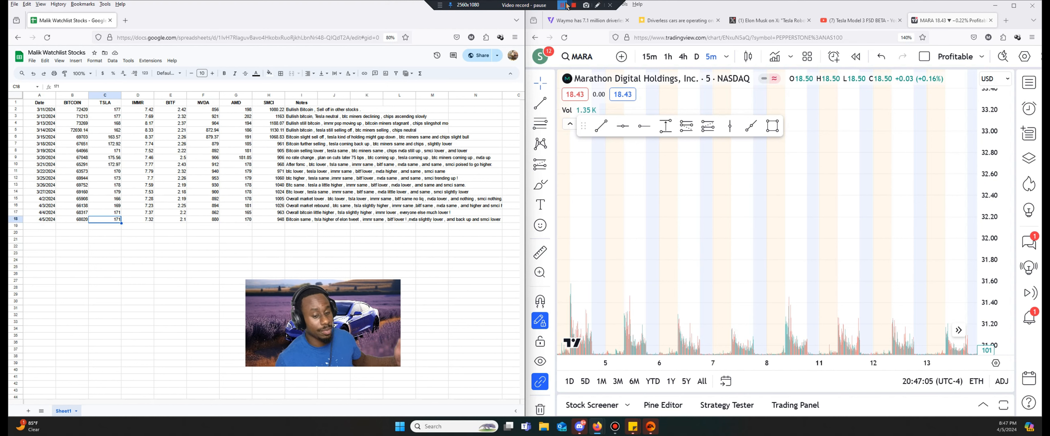